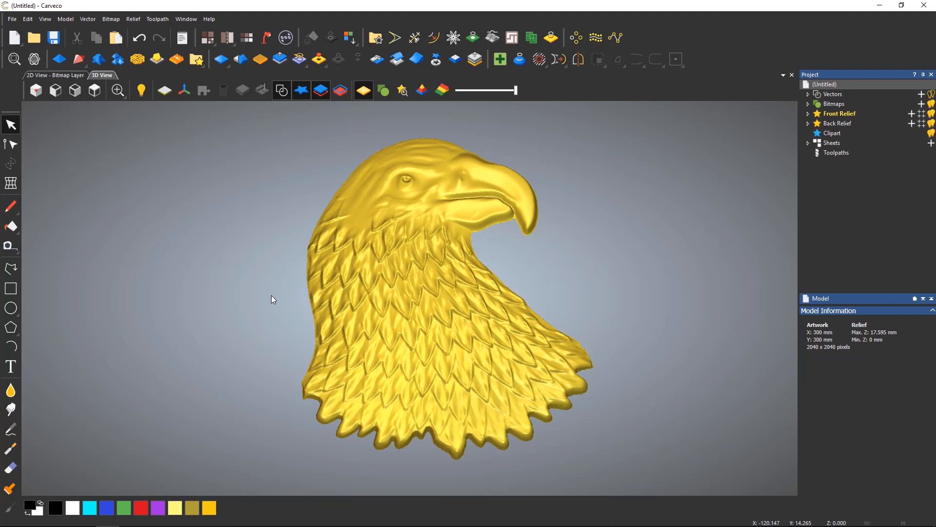
pyautogui.moveTo(197, 59)
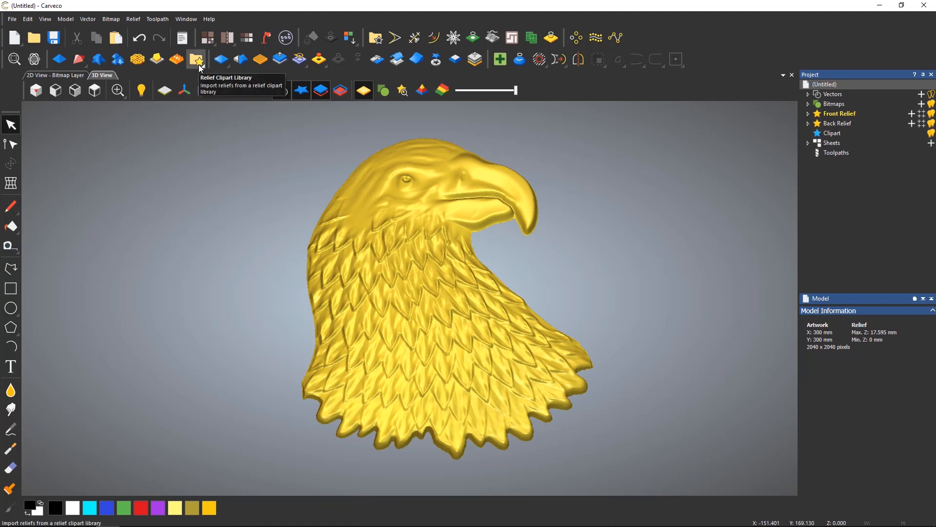
# Show the Relief Clipart Library panel and switch it to the Fantasy collection.
pyautogui.click(197, 58)
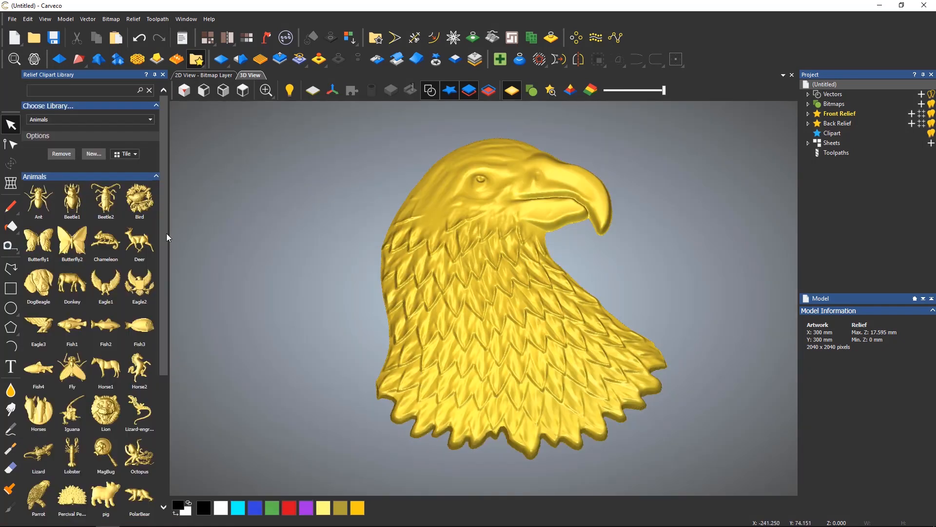
pyautogui.scroll(-3)
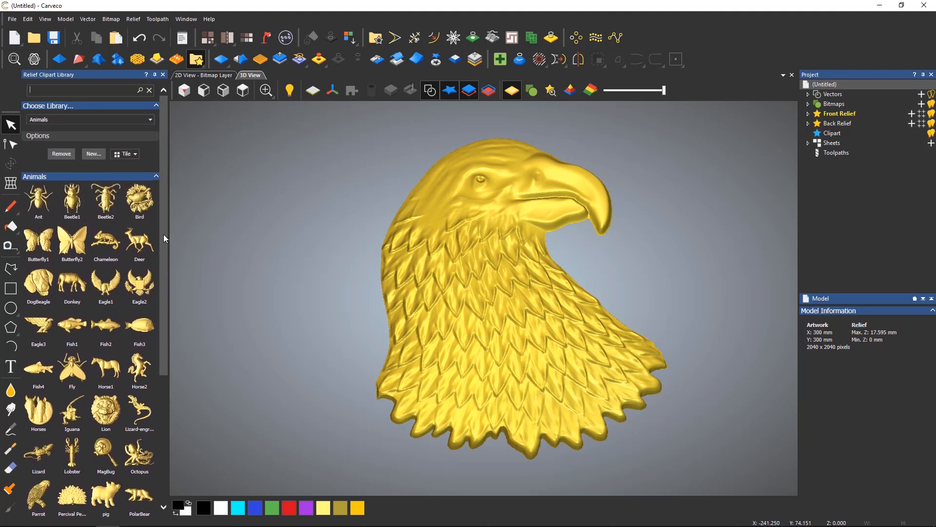
pyautogui.click(90, 119)
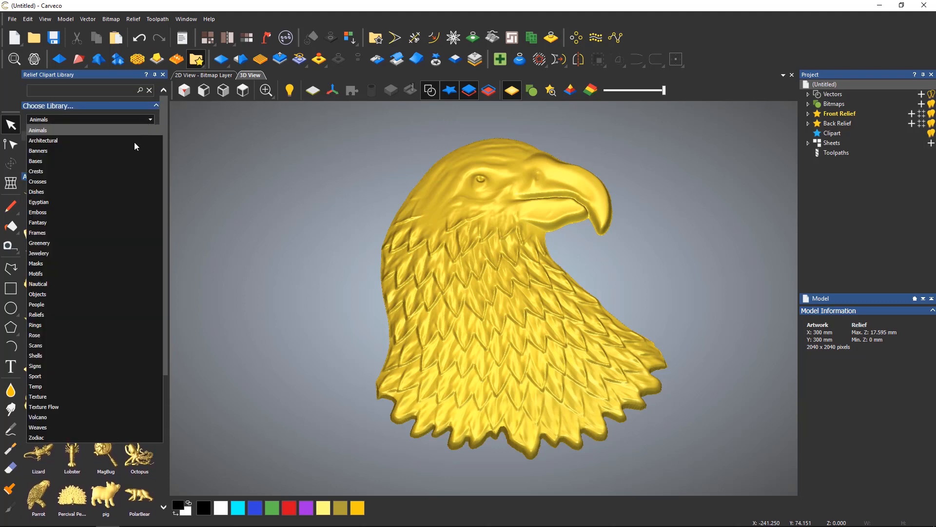
pyautogui.click(38, 222)
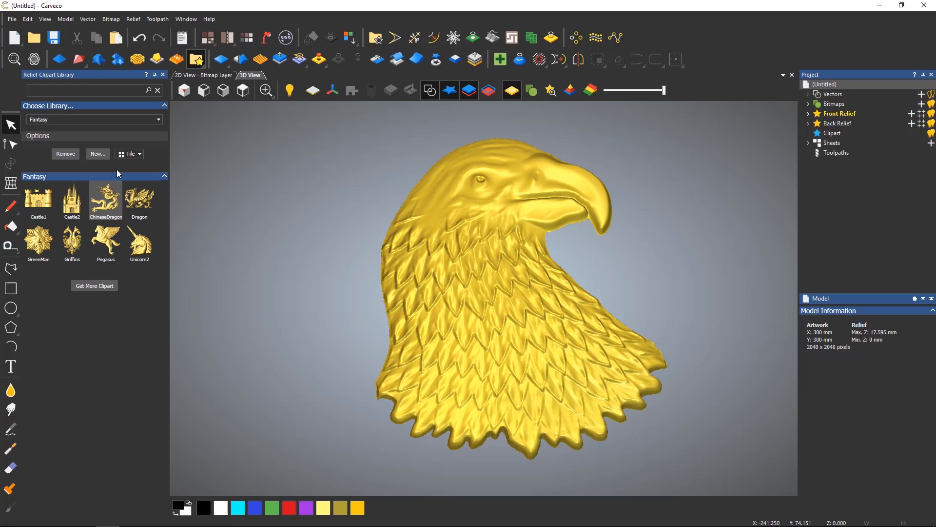
# Browse the Objects collection, then the Signs collection, ready to search by name.
pyautogui.click(93, 119)
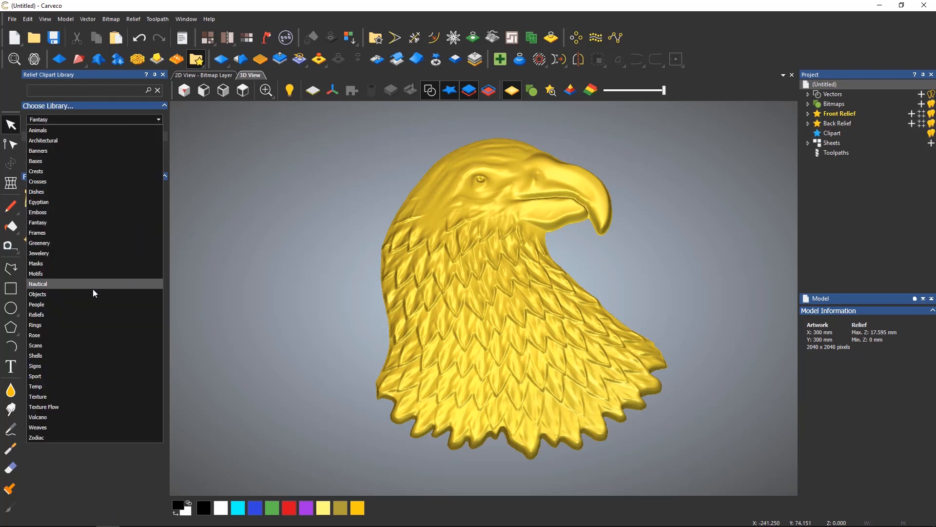
pyautogui.click(38, 283)
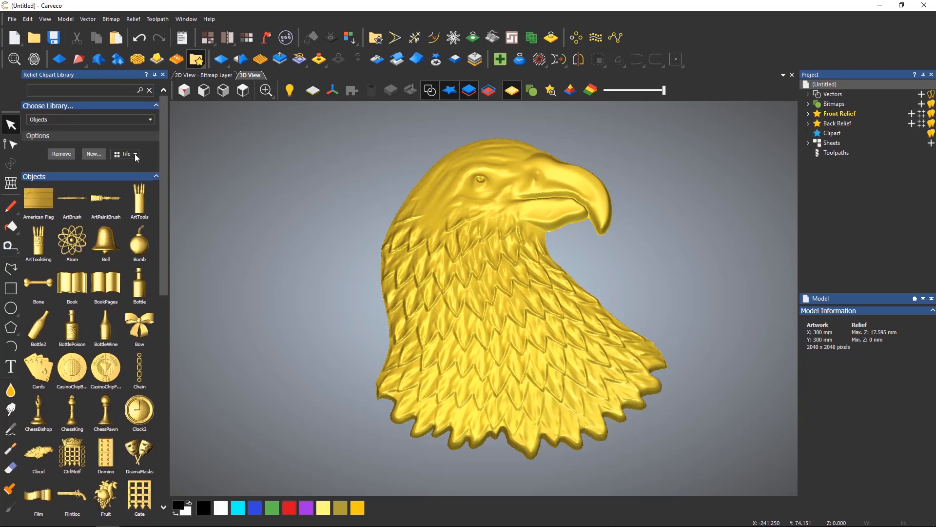
pyautogui.click(90, 119)
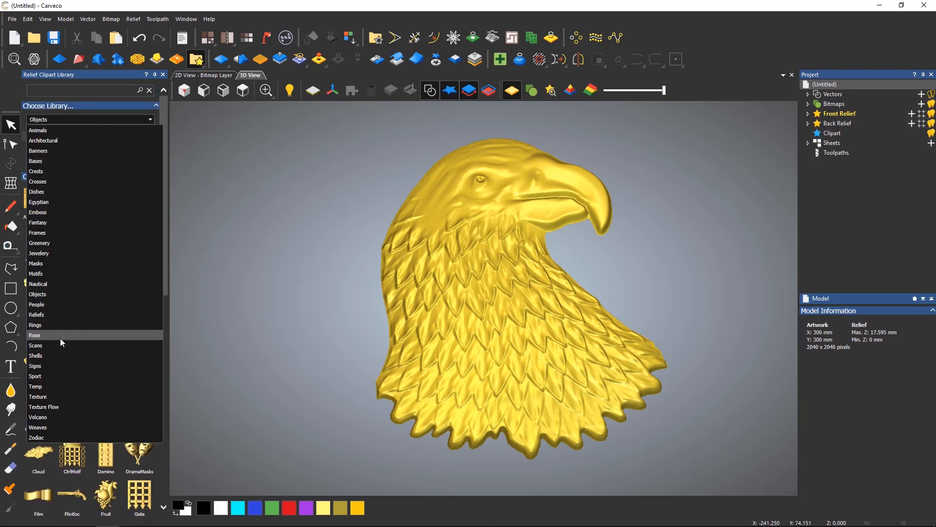
pyautogui.click(36, 365)
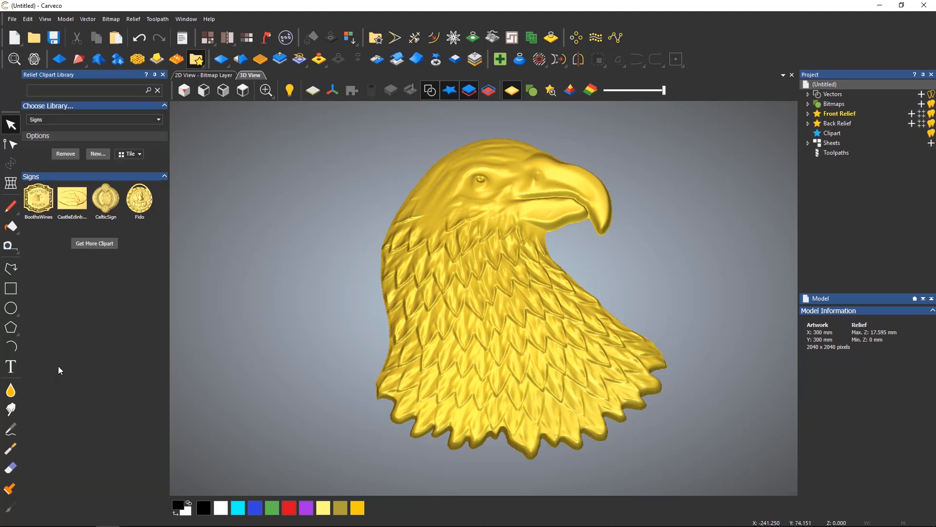
pyautogui.click(87, 90)
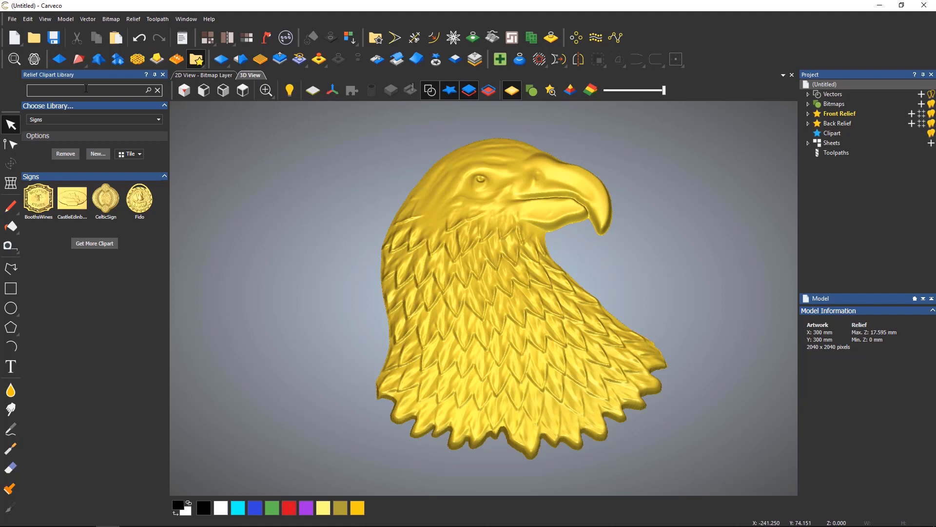
# Search the clipart library for 'flo' then 'eagle', bringing Eagle1 into the 3D view.
pyautogui.write('flower')
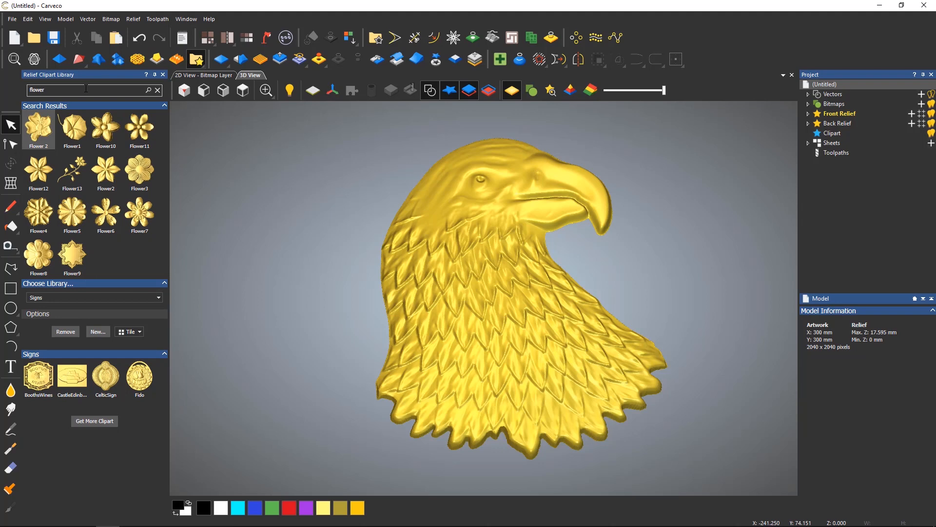
pyautogui.write('eag')
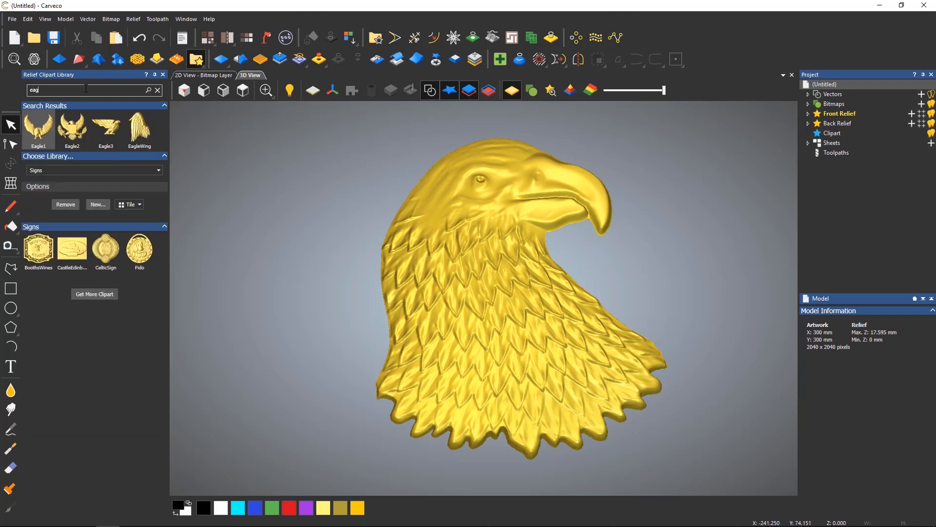
pyautogui.write('le')
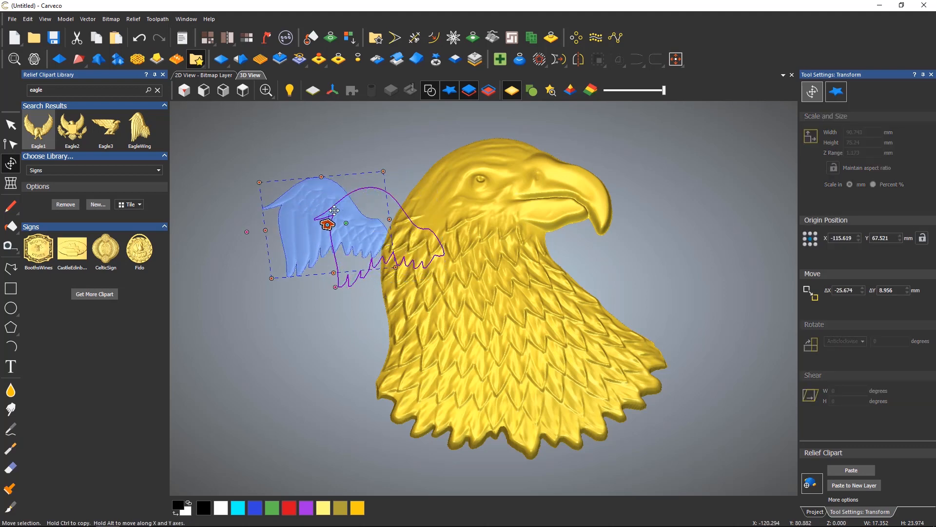
# Cancel the Eagle1 placement, clear the search and return to the Animals collection.
pyautogui.moveTo(335, 210); pyautogui.dragTo(335, 210)
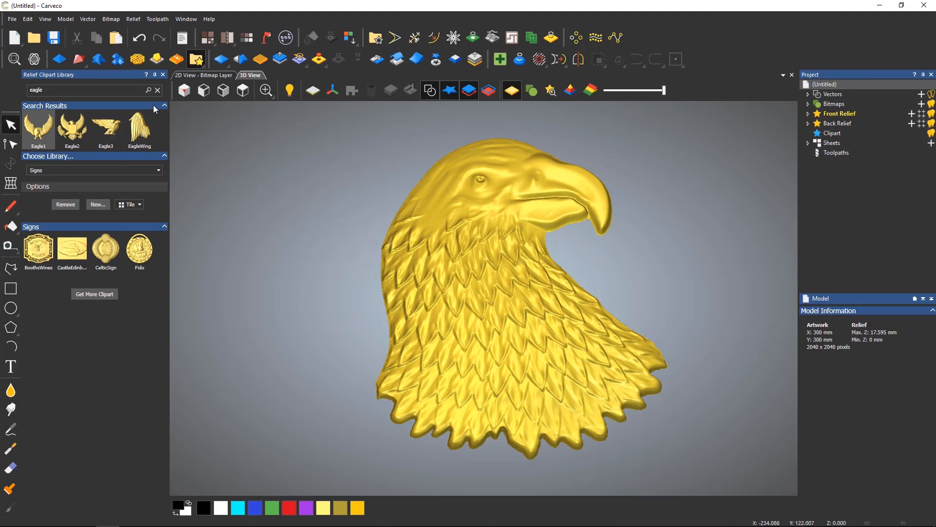
pyautogui.click(157, 90)
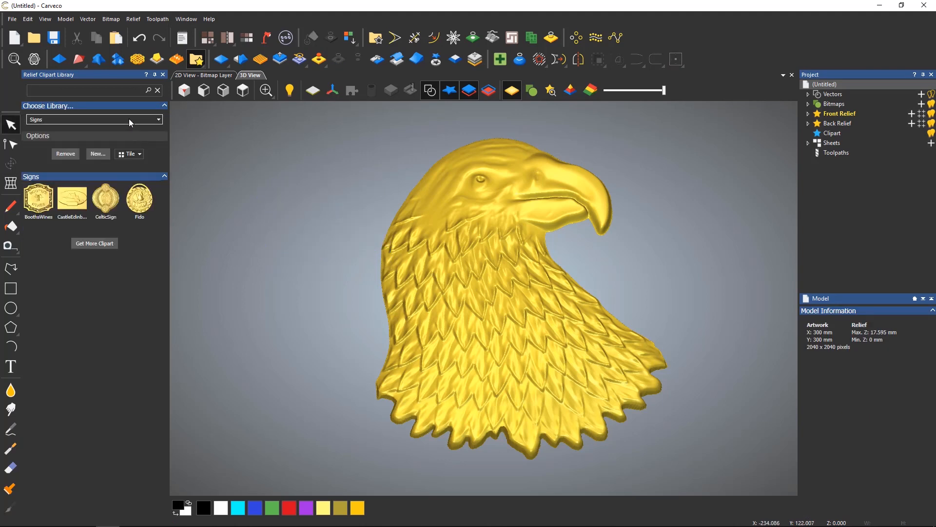
pyautogui.click(90, 119)
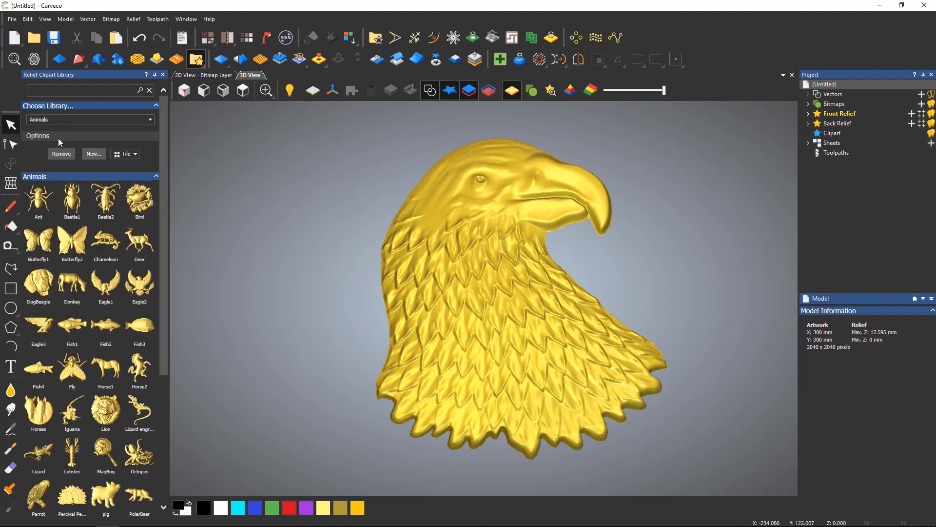
pyautogui.moveTo(71, 282)
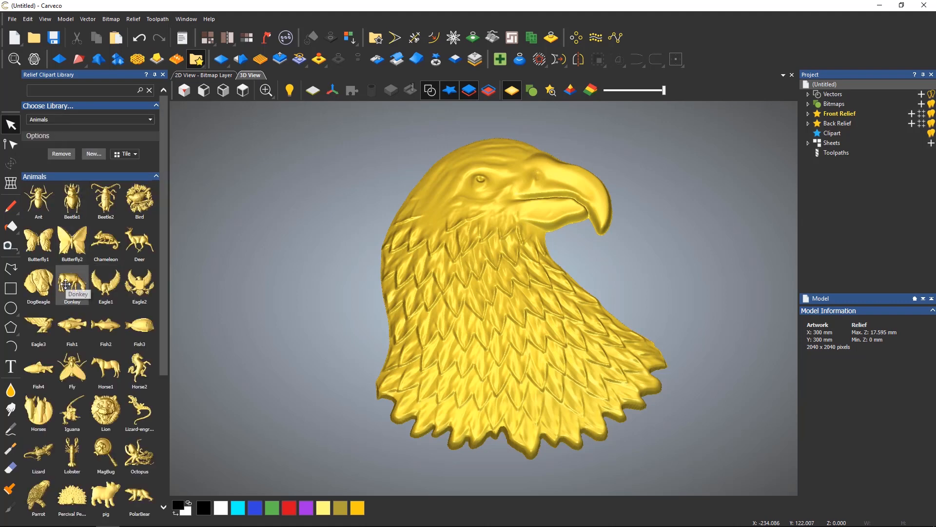
pyautogui.moveTo(105, 285)
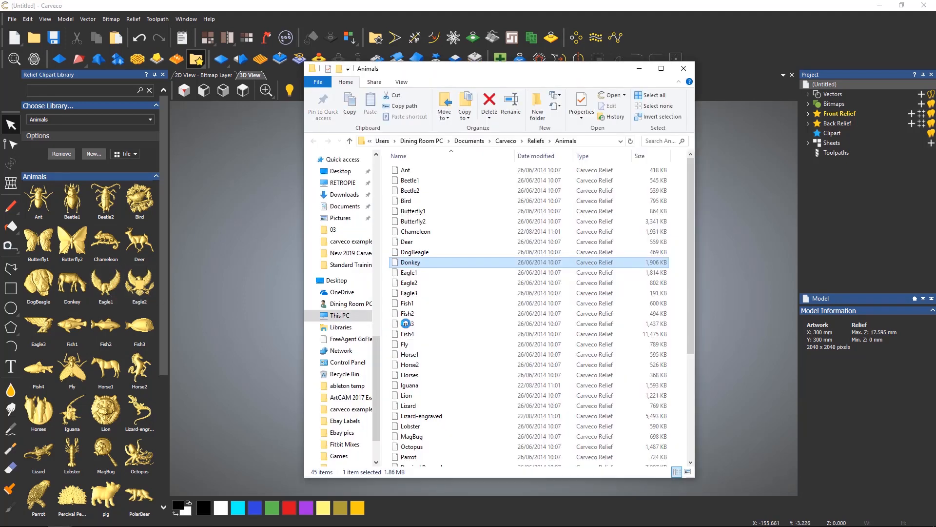
pyautogui.scroll(-3)
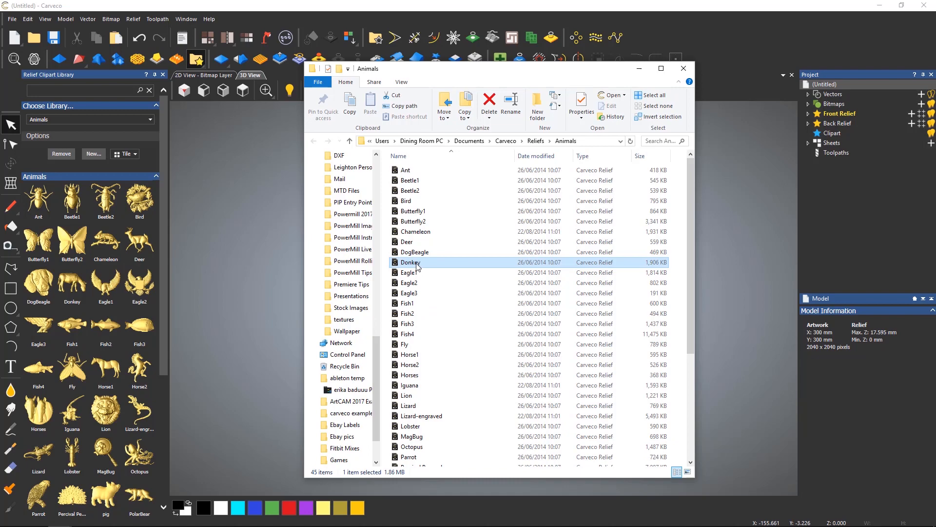
pyautogui.rightClick(71, 283)
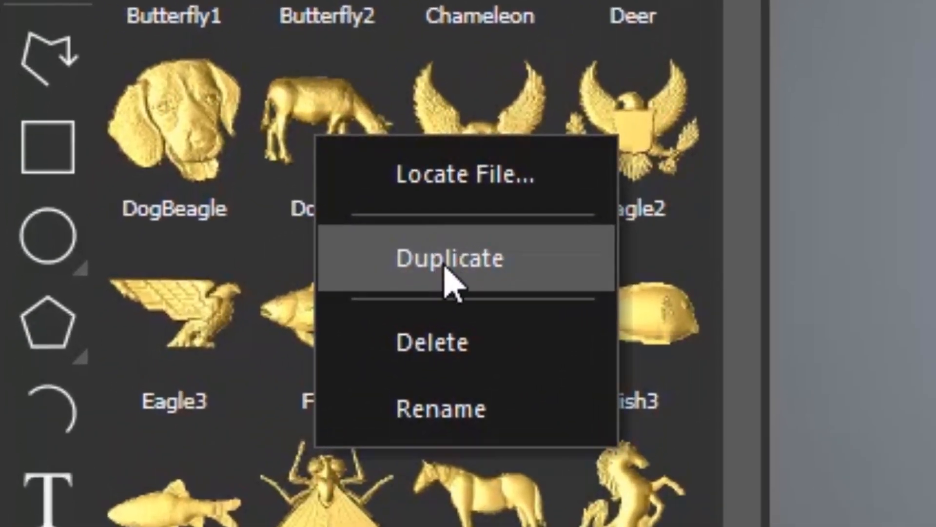
pyautogui.moveTo(514, 358)
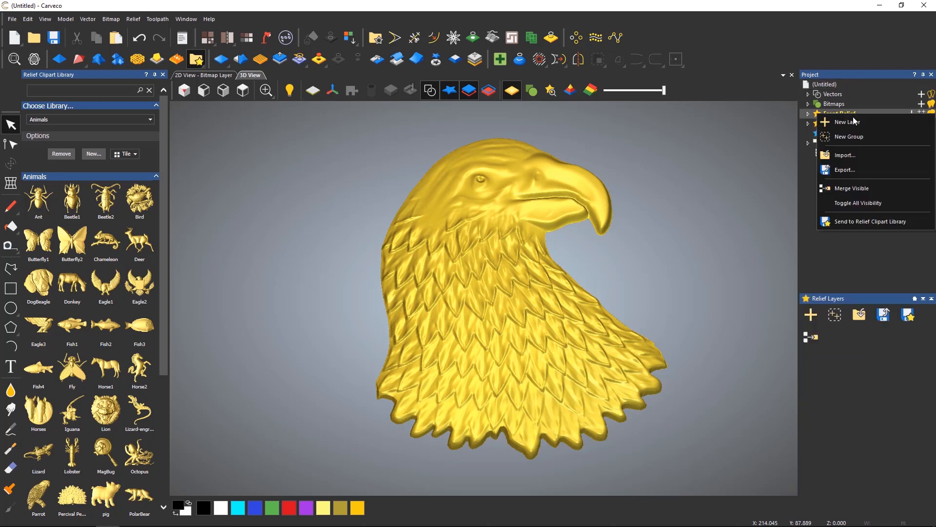
pyautogui.moveTo(867, 221)
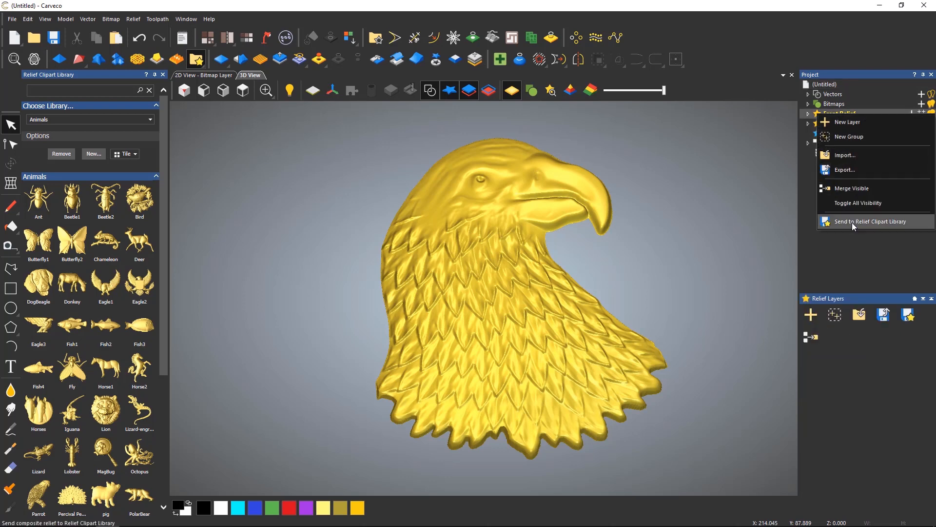
# Send the eagle front relief into the Animals clipart library as a new entry.
pyautogui.click(868, 222)
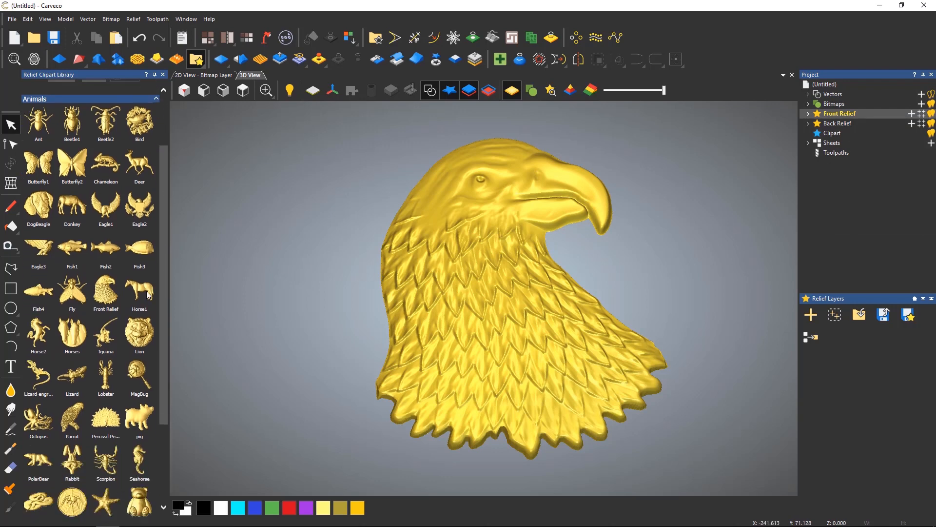
pyautogui.moveTo(105, 293)
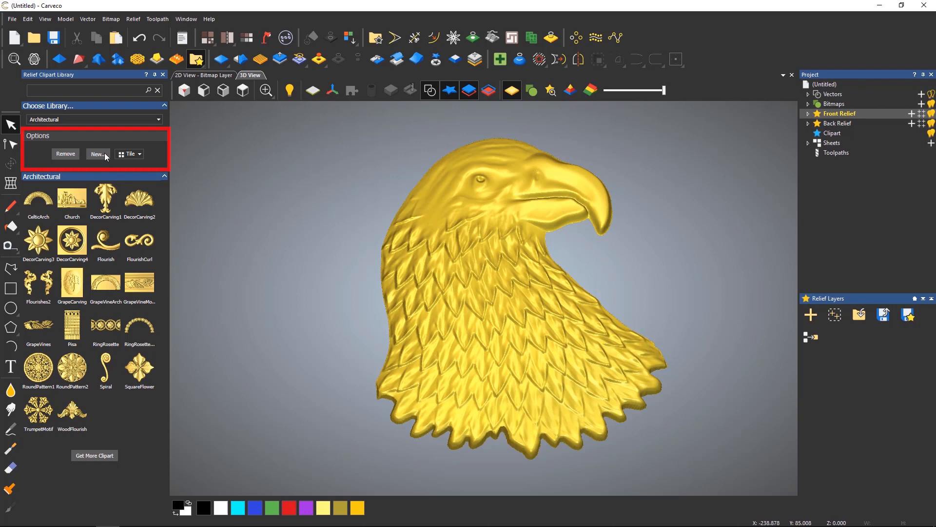
# Start a new clipart library and browse the folder tree to the Reliefs folder.
pyautogui.click(98, 153)
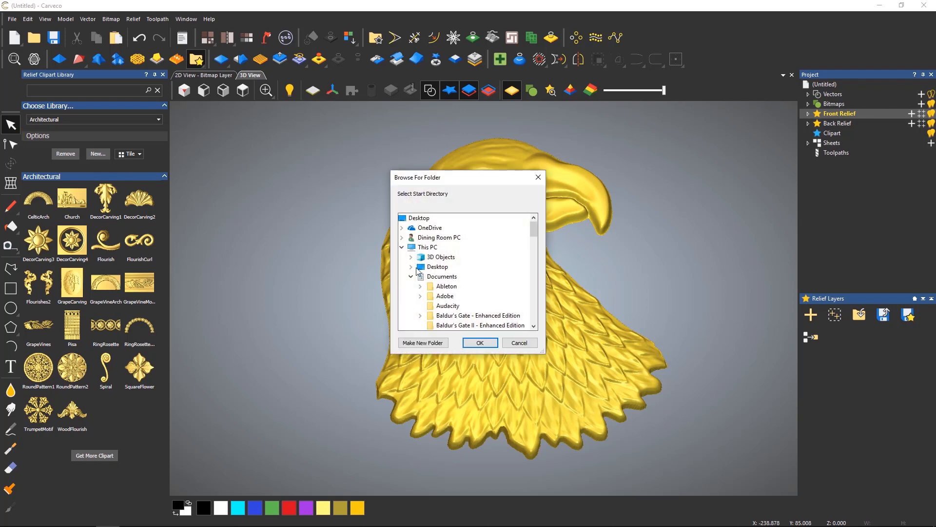
pyautogui.moveTo(529, 240)
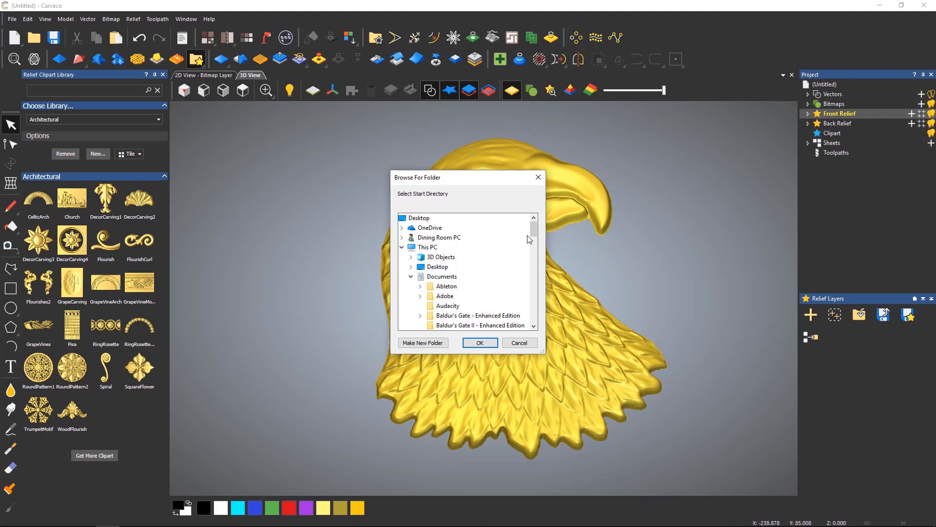
pyautogui.scroll(-3)
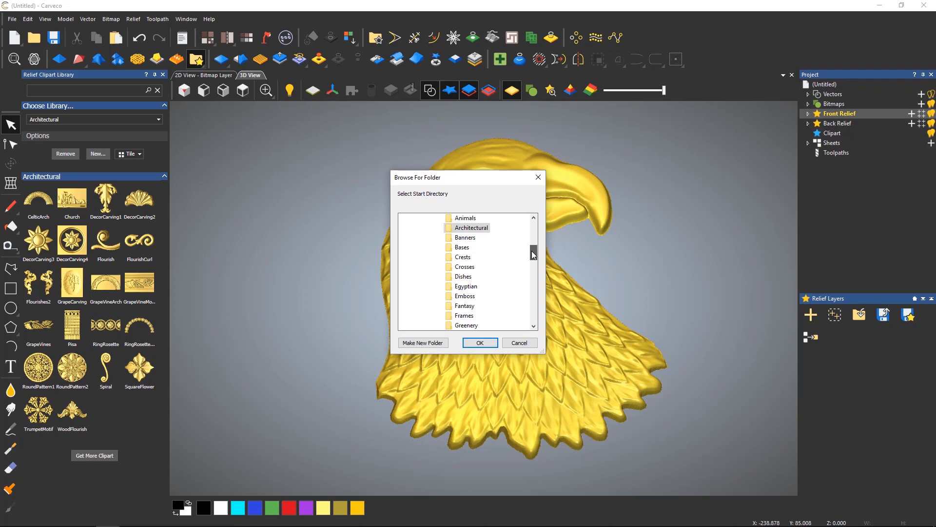
pyautogui.scroll(3)
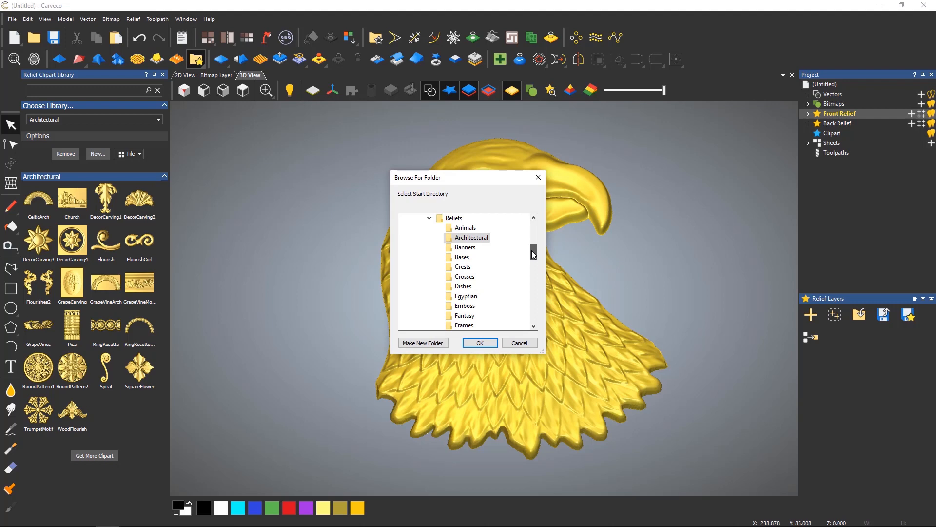
pyautogui.moveTo(472, 237)
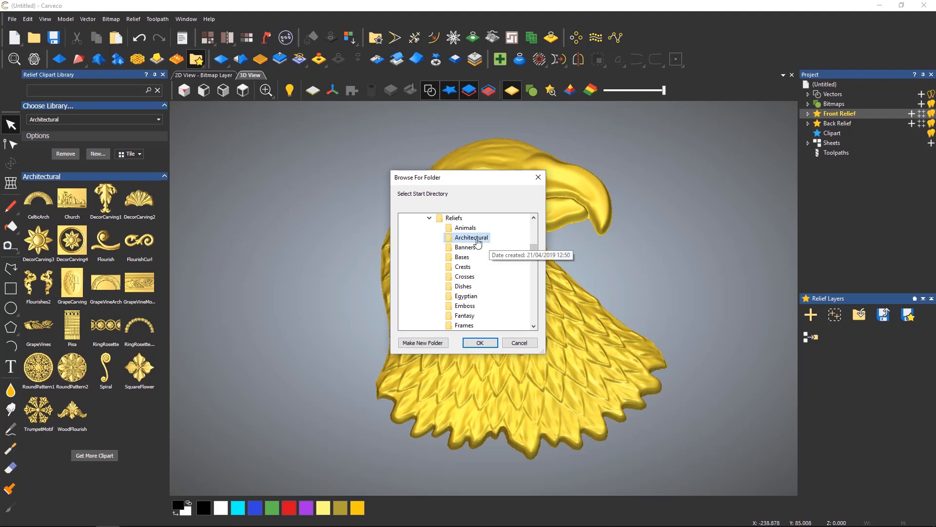
pyautogui.moveTo(453, 217)
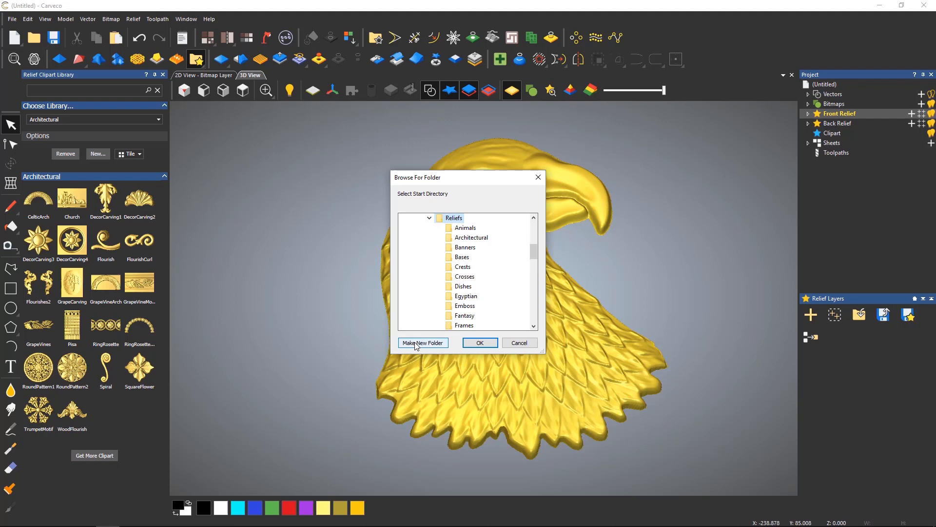
# Create a 'My New Reliefs' folder under Reliefs and confirm it as the new library.
pyautogui.click(423, 342)
pyautogui.write('My New')
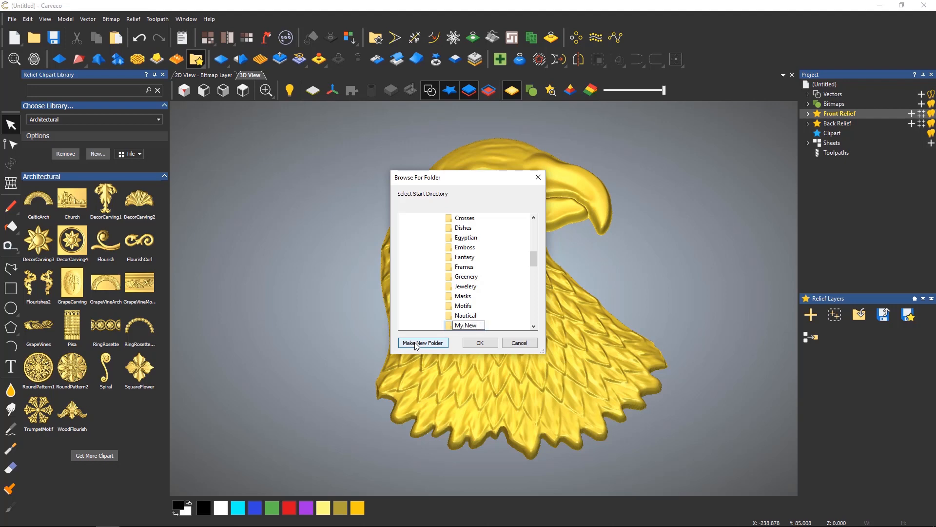
pyautogui.write('Reliefs')
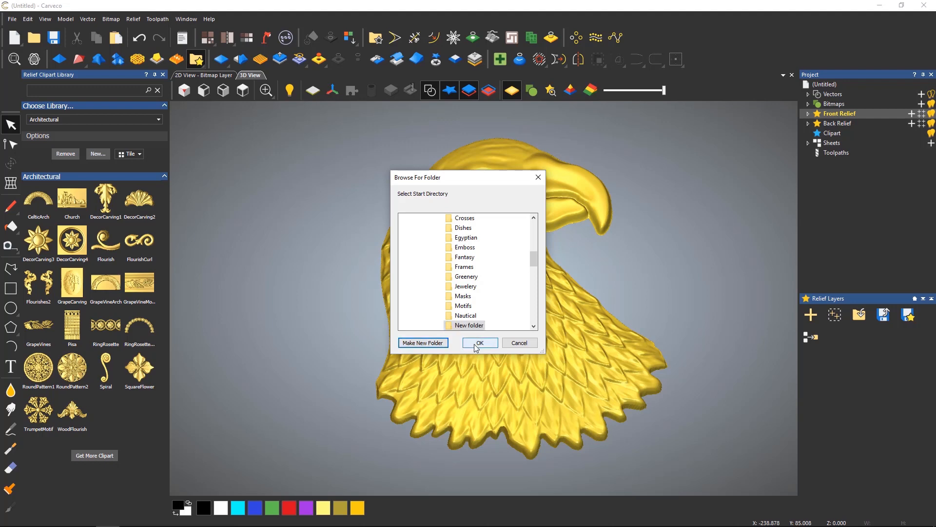
pyautogui.click(479, 342)
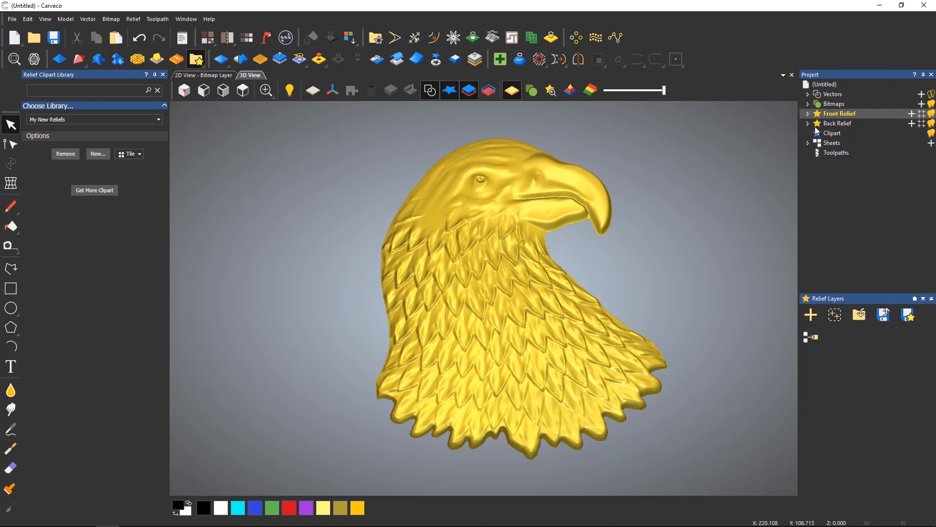
pyautogui.moveTo(417, 121)
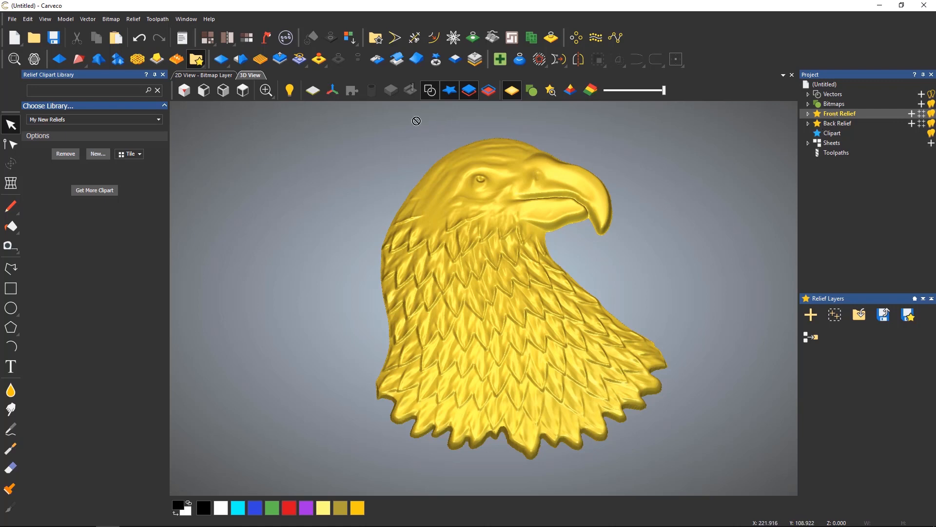
pyautogui.moveTo(117, 176)
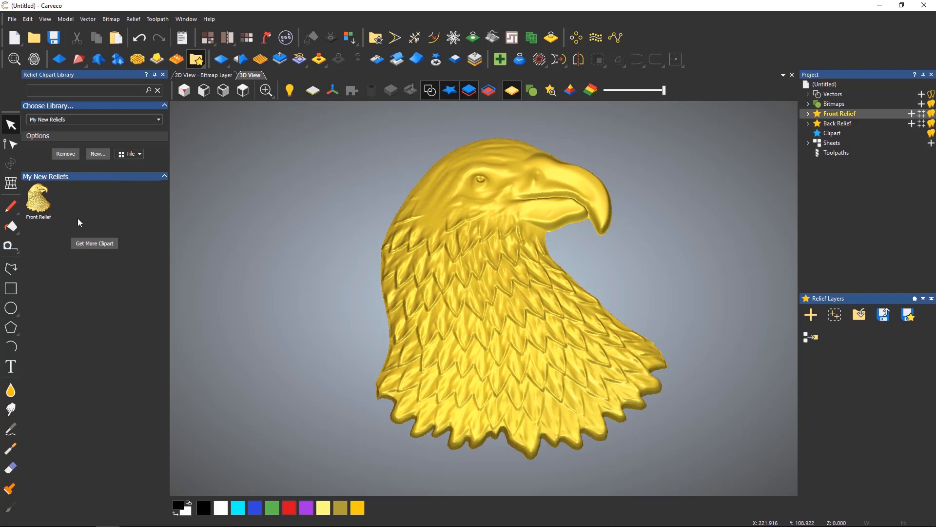
# Rename the Front Relief clipart entry to 'Eagle Head'.
pyautogui.rightClick(38, 196)
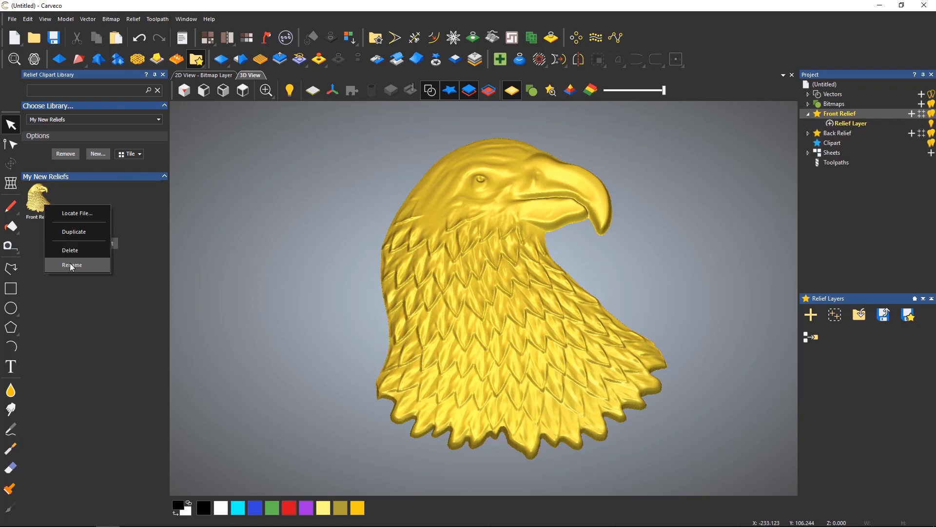
pyautogui.click(71, 264)
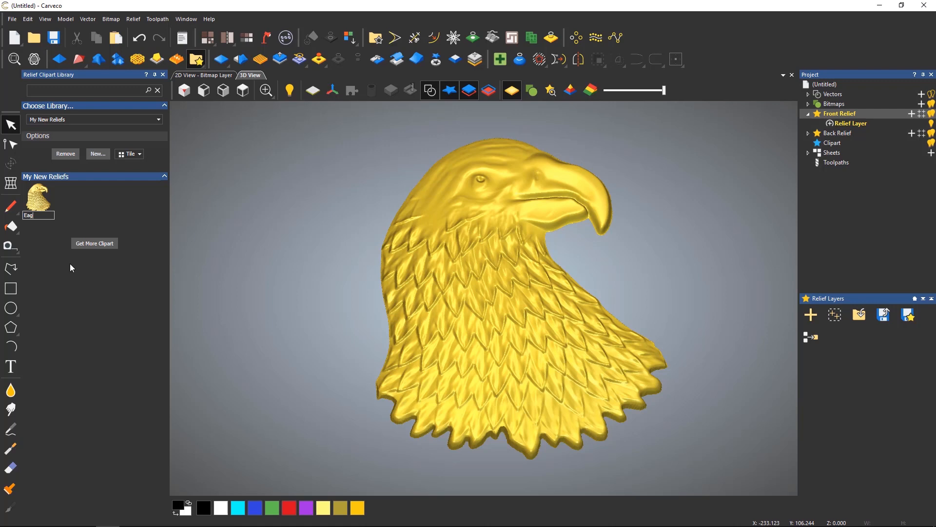
pyautogui.write('Eagle Head')
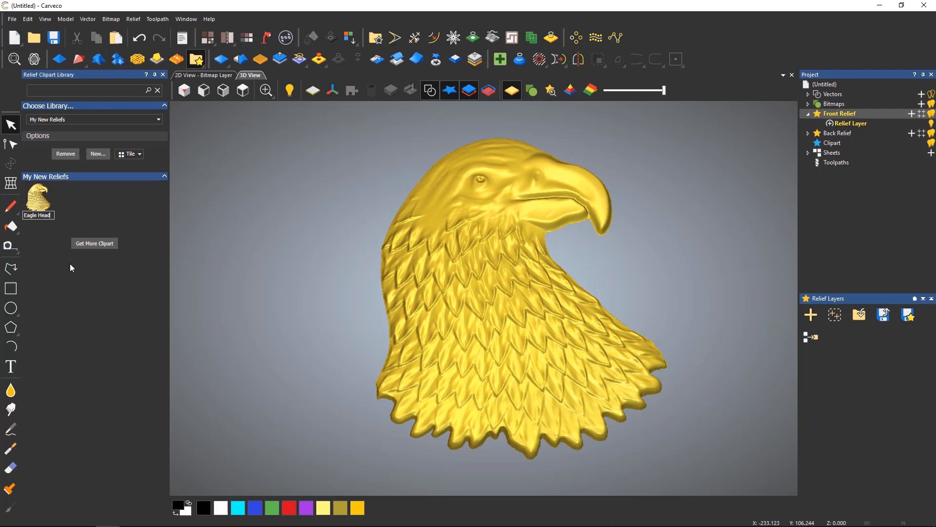